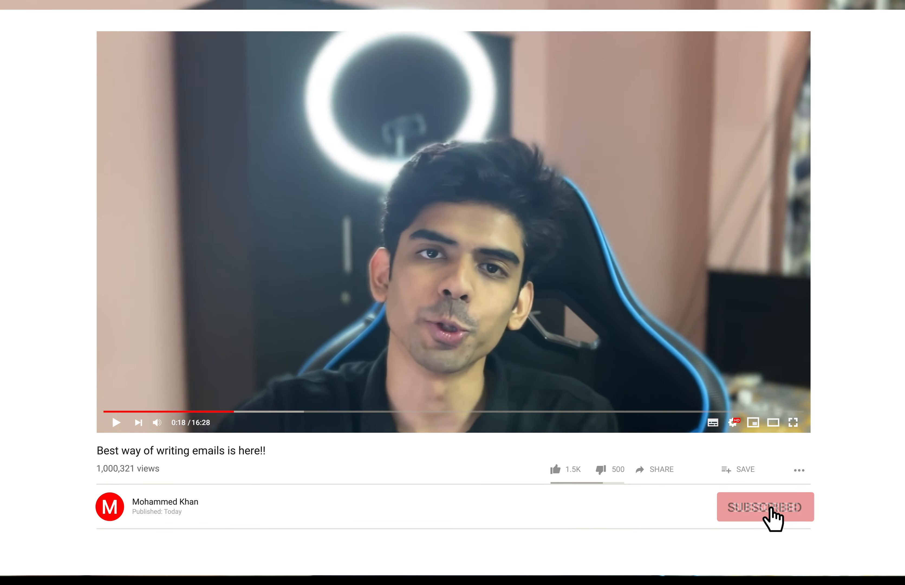
Step: Scroll through the UGG Royale preview sections and advance the sandal colour carousel once
{"action": "left_click", "coordinate": [765, 506]}
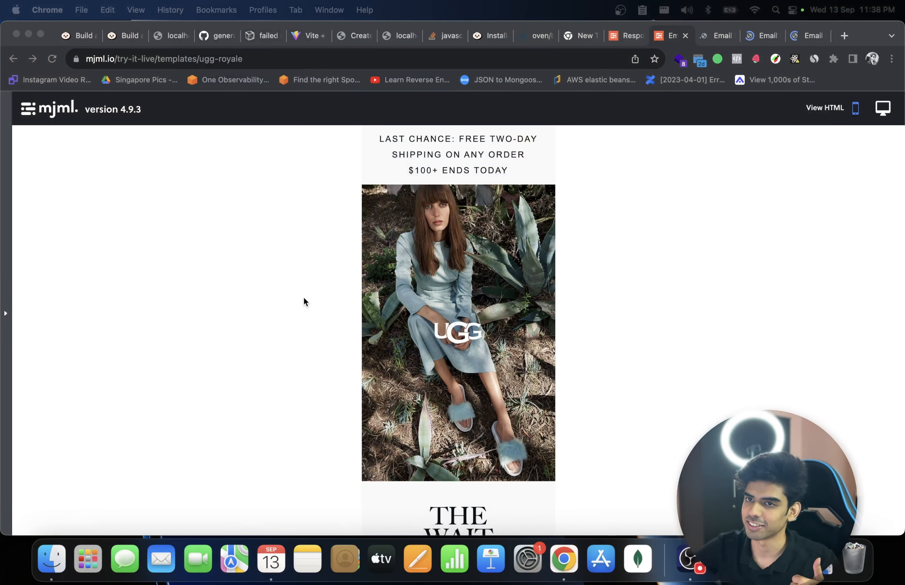
{"action": "mouse_move", "coordinate": [566, 310]}
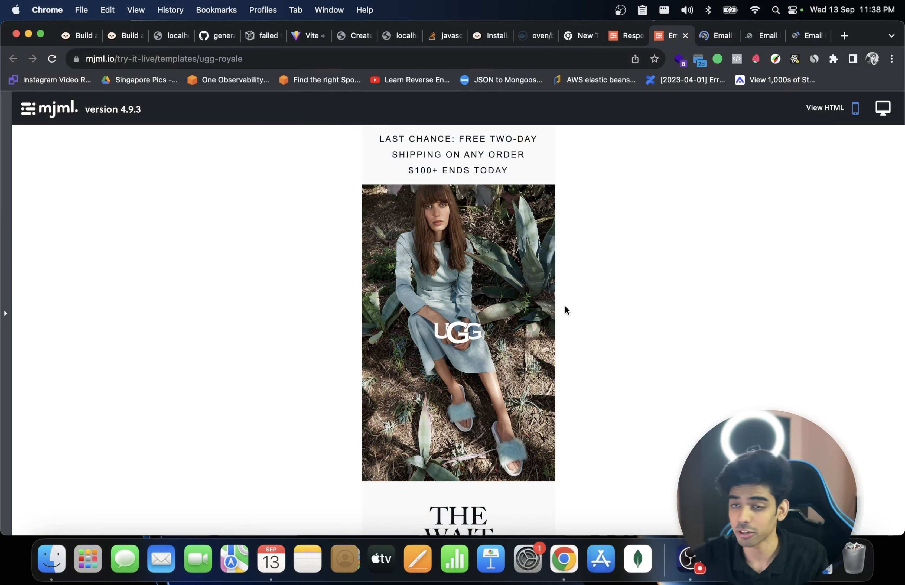
{"action": "mouse_move", "coordinate": [524, 365]}
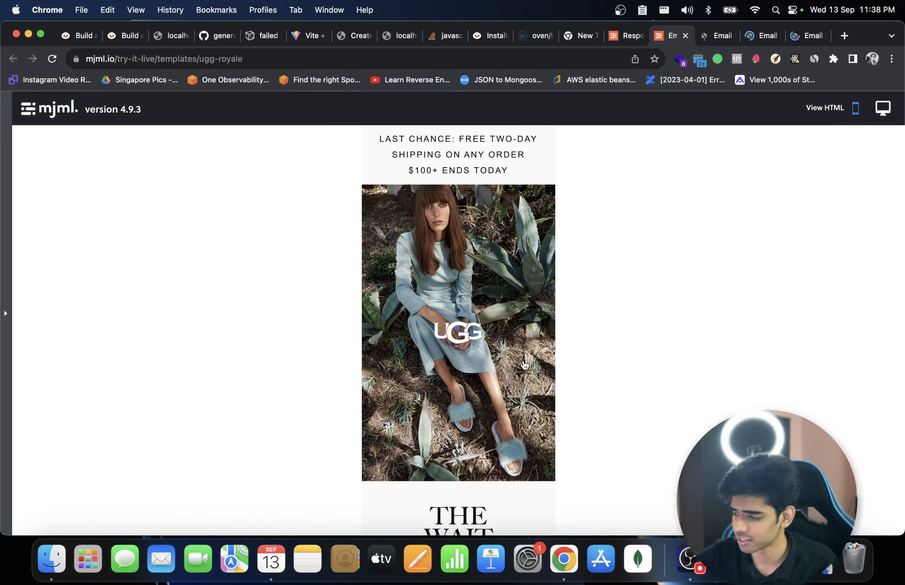
{"action": "scroll", "scroll_direction": "down", "scroll_amount": 3}
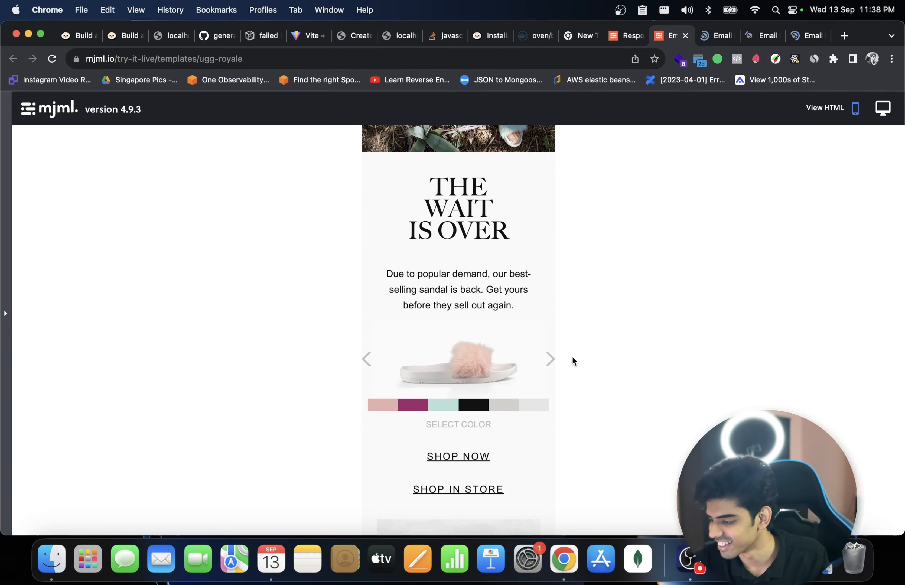
{"action": "left_click", "coordinate": [548, 358]}
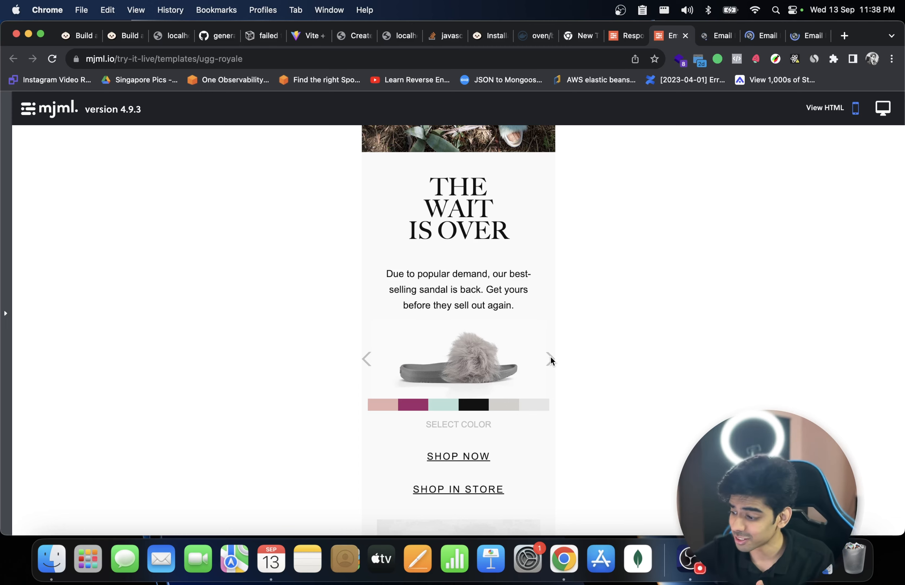
{"action": "scroll", "scroll_direction": "down", "scroll_amount": 3}
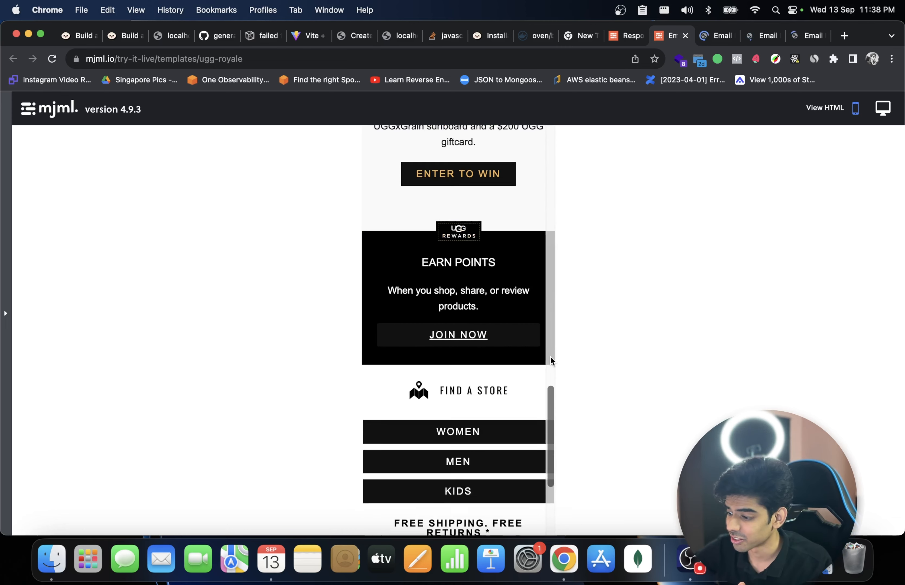
{"action": "scroll", "scroll_direction": "up", "scroll_amount": 3}
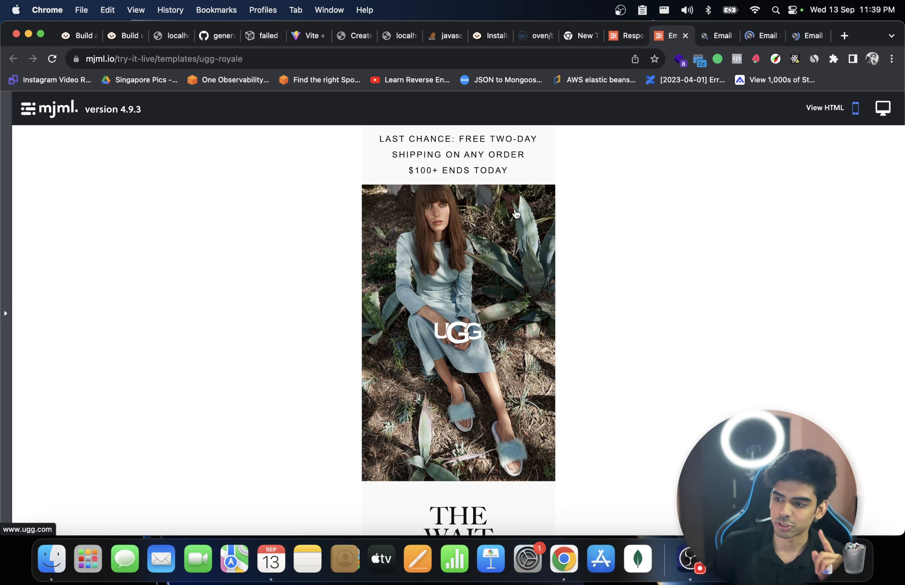
{"action": "mouse_move", "coordinate": [831, 17]}
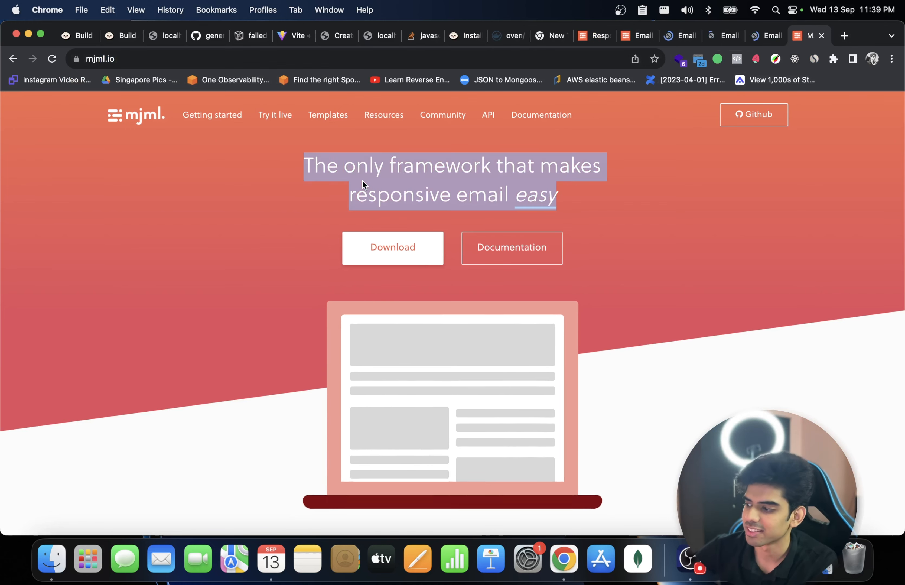
Step: Bring the UGG Royale template into the Try it live editor
{"action": "scroll", "scroll_direction": "down", "scroll_amount": 3}
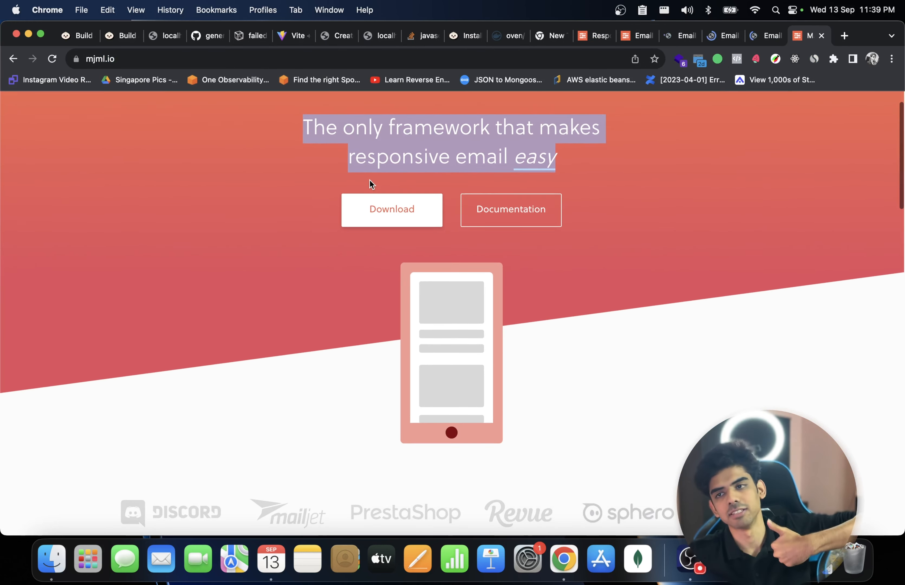
{"action": "scroll", "scroll_direction": "down", "scroll_amount": 3}
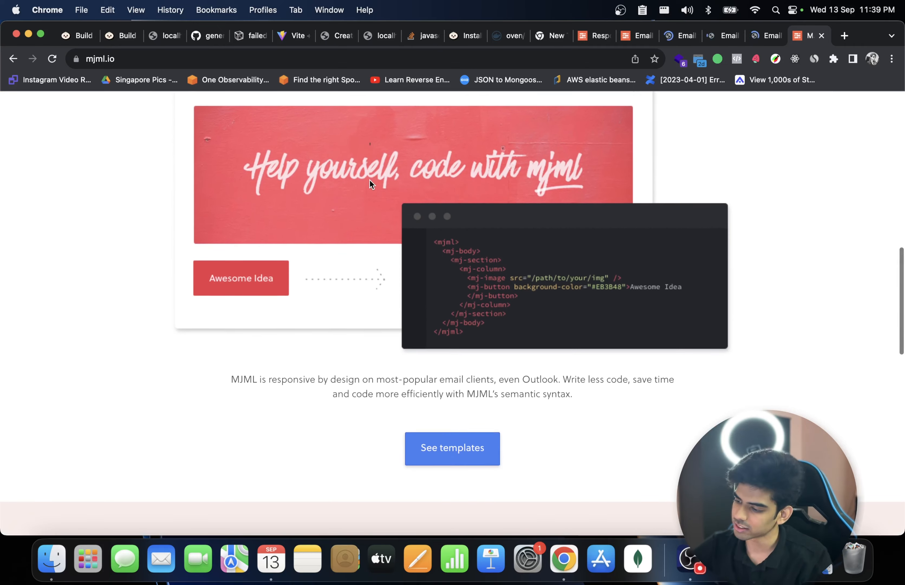
{"action": "left_click", "coordinate": [452, 448]}
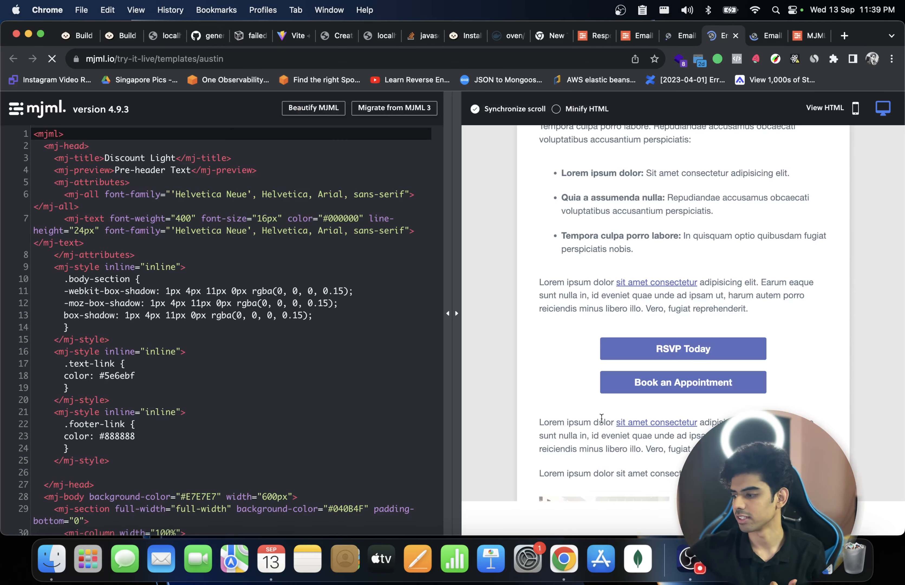
{"action": "left_click", "coordinate": [679, 35]}
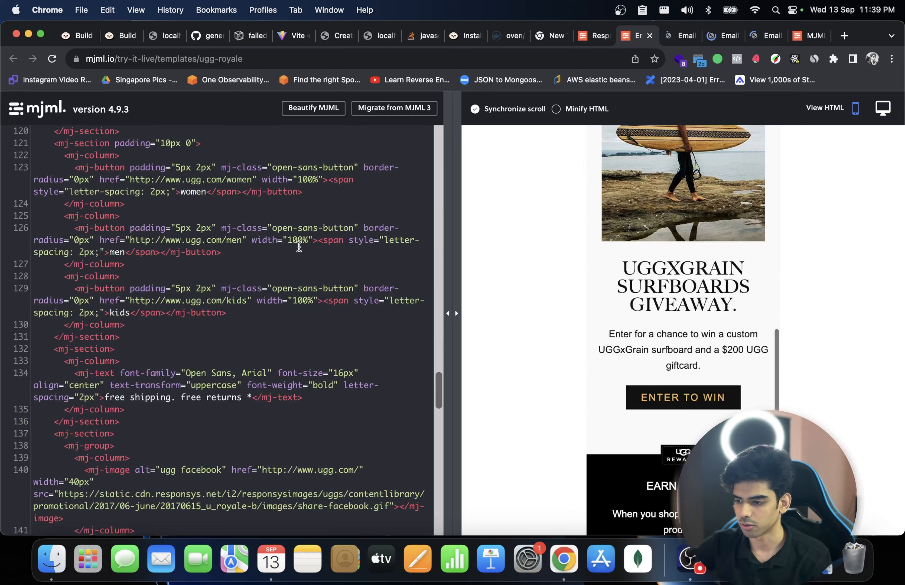
Step: Show the template's minified compiled HTML output beside its code
{"action": "scroll", "scroll_direction": "down", "scroll_amount": 3}
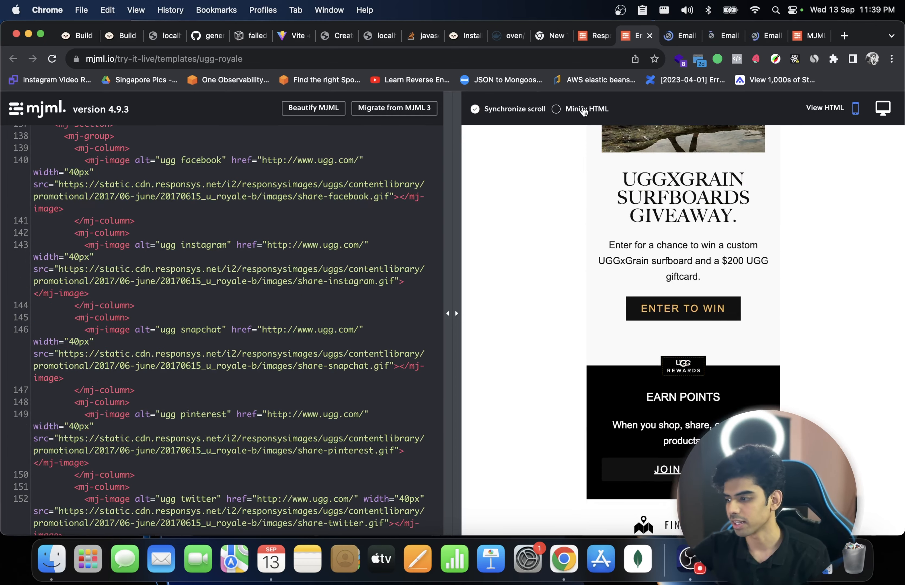
{"action": "left_click", "coordinate": [556, 109]}
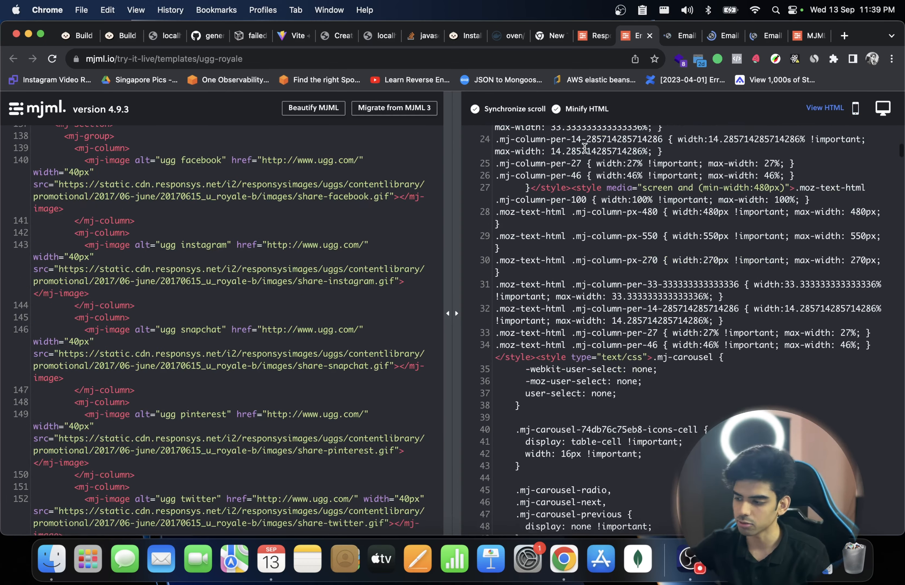
{"action": "scroll", "scroll_direction": "down", "scroll_amount": 3}
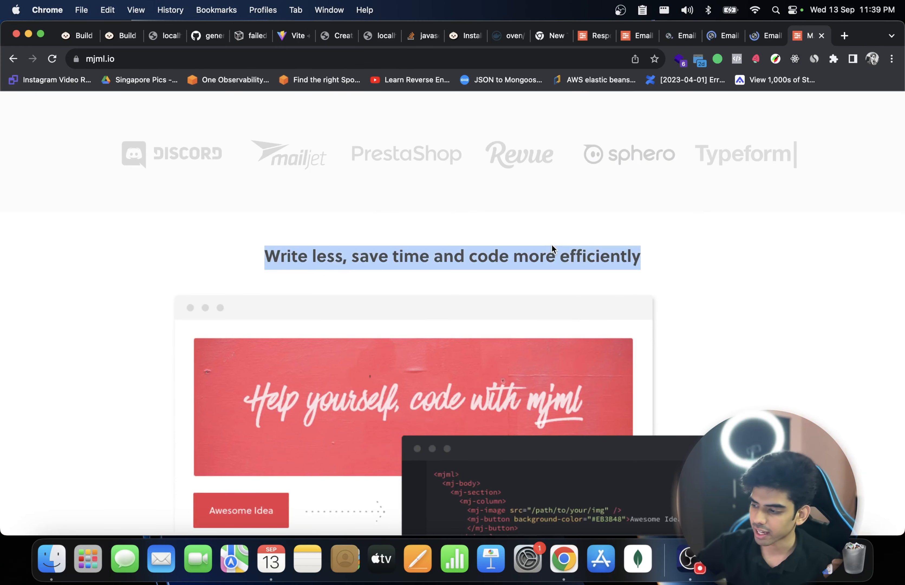
Step: Go from the homepage into the MJML documentation site
{"action": "scroll", "scroll_direction": "down", "scroll_amount": 3}
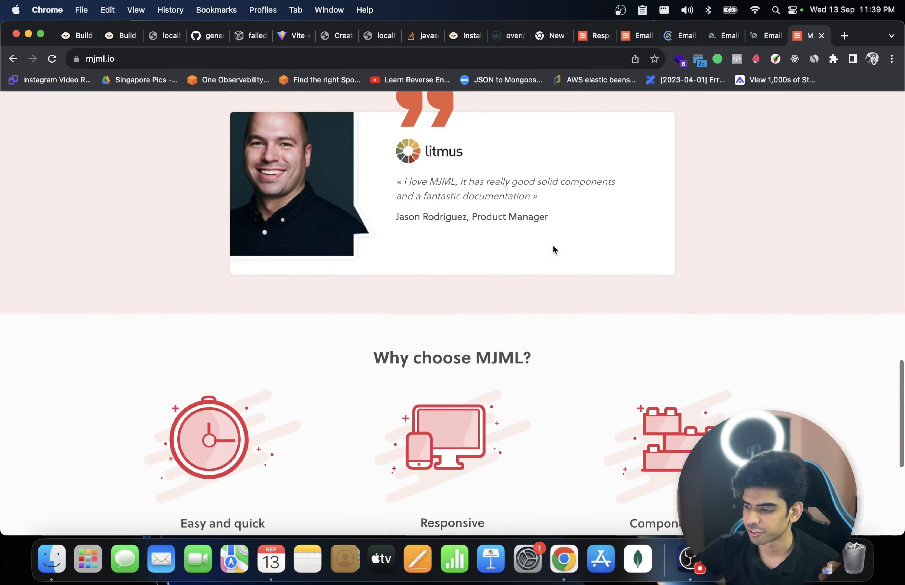
{"action": "scroll", "scroll_direction": "up", "scroll_amount": 3}
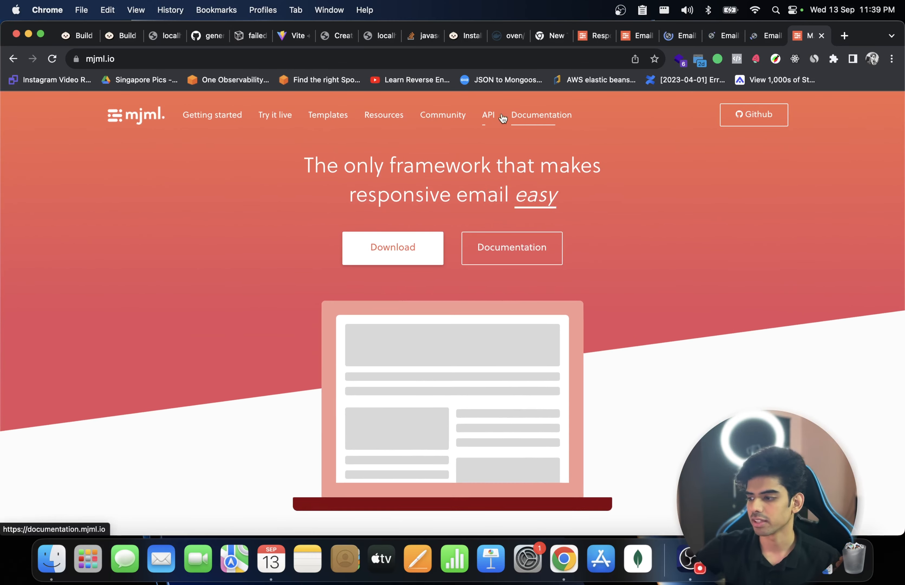
{"action": "left_click", "coordinate": [541, 114]}
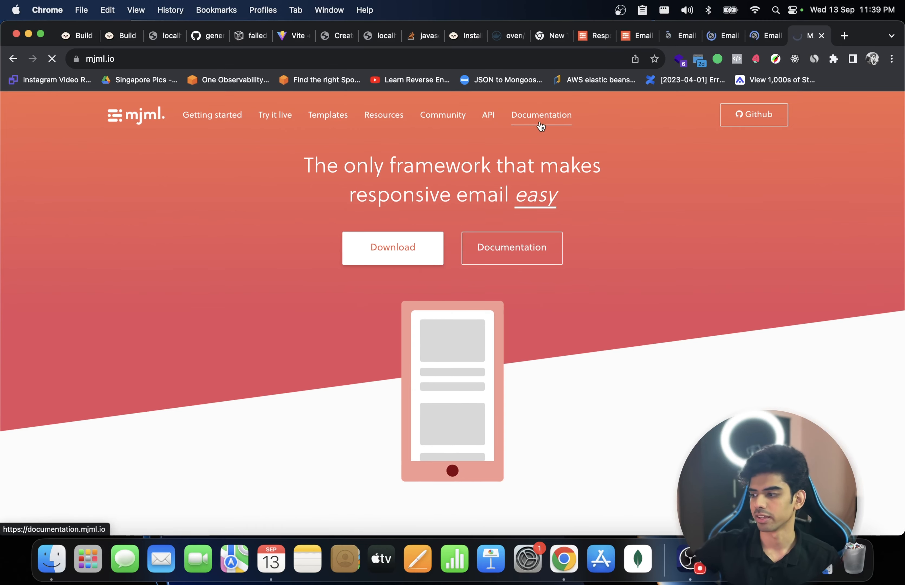
{"action": "left_click", "coordinate": [540, 115]}
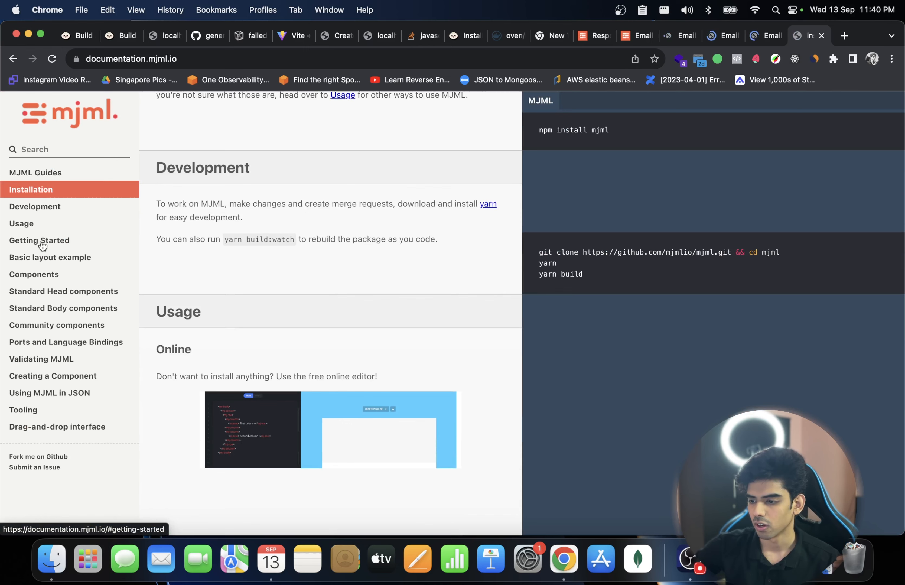
Step: Navigate the docs sidebar to Components, then Standard Body components (mj-accordion)
{"action": "left_click", "coordinate": [50, 257]}
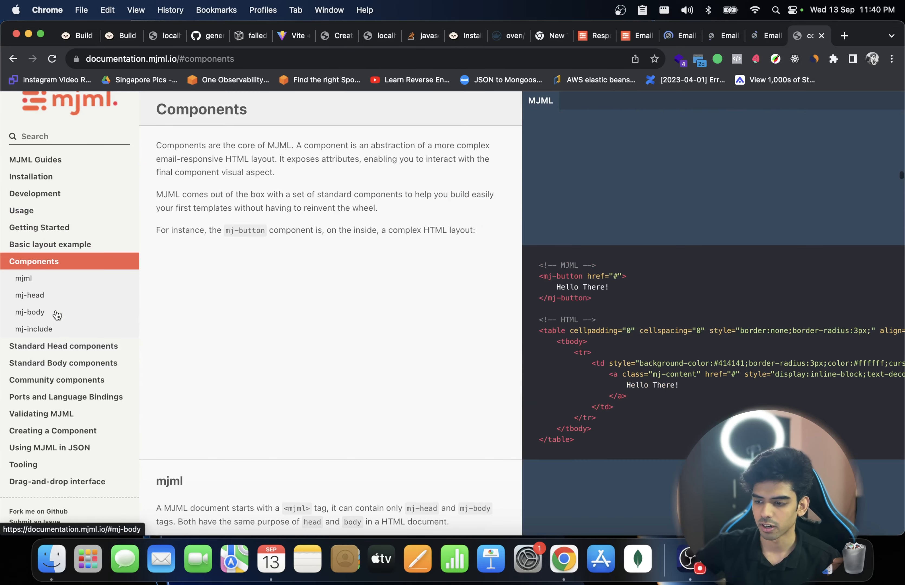
{"action": "left_click", "coordinate": [63, 362]}
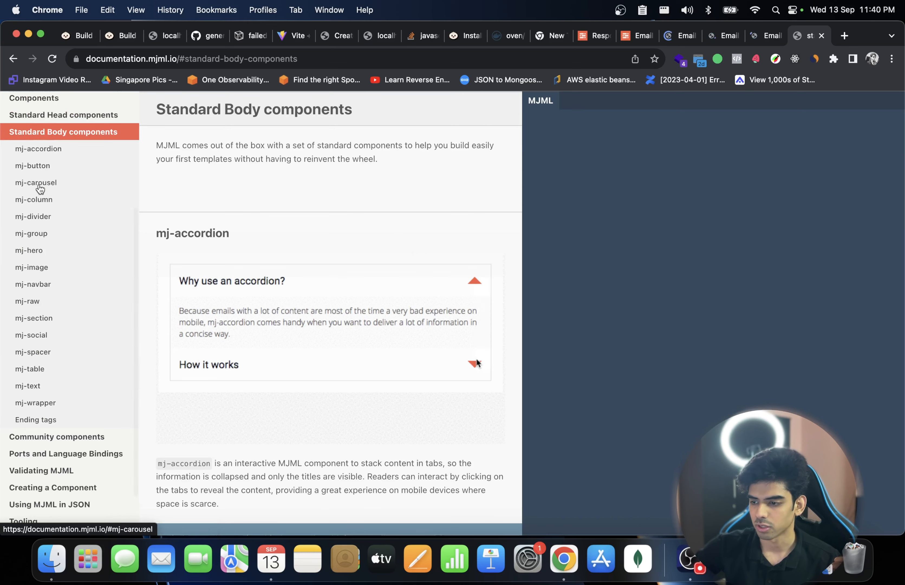
Step: Step the mj-carousel demo forward and back through its images
{"action": "left_click", "coordinate": [36, 182]}
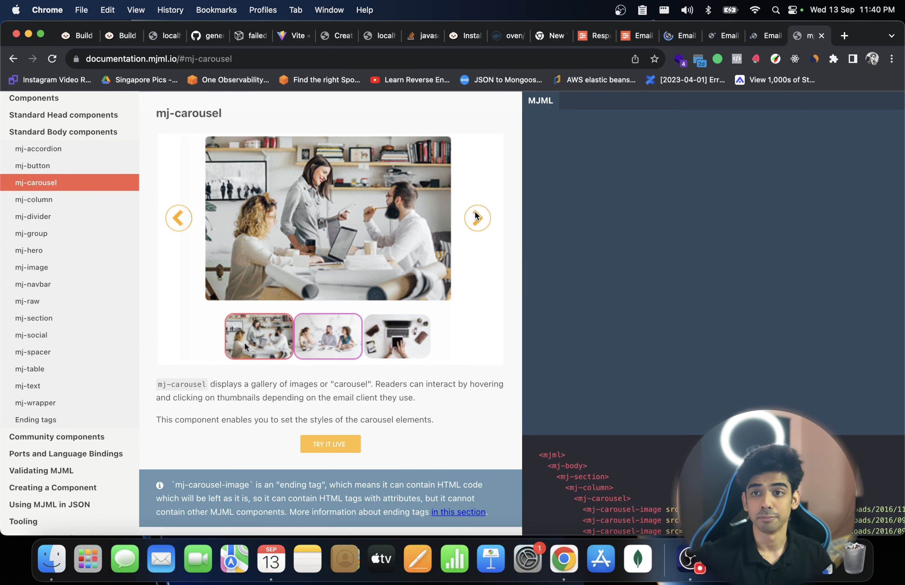
{"action": "left_click", "coordinate": [397, 338]}
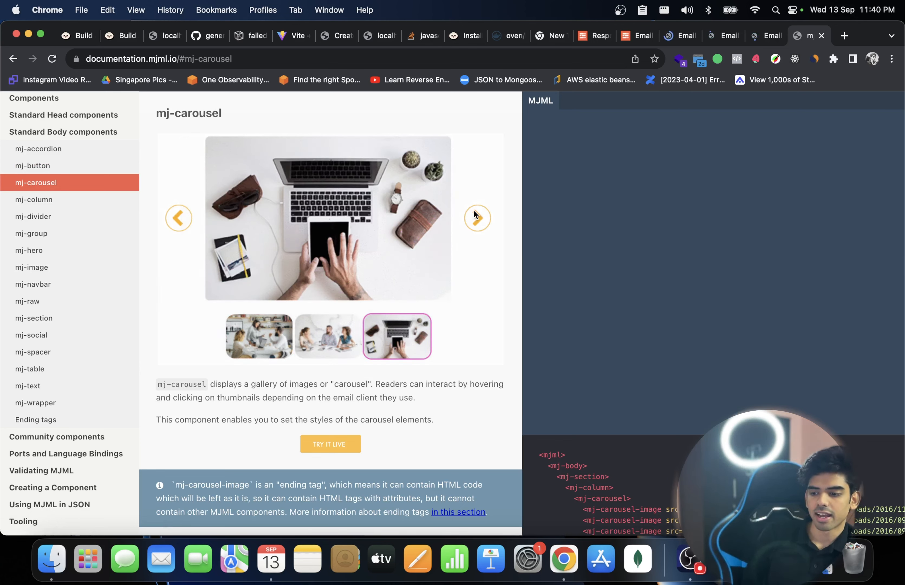
{"action": "left_click", "coordinate": [258, 337]}
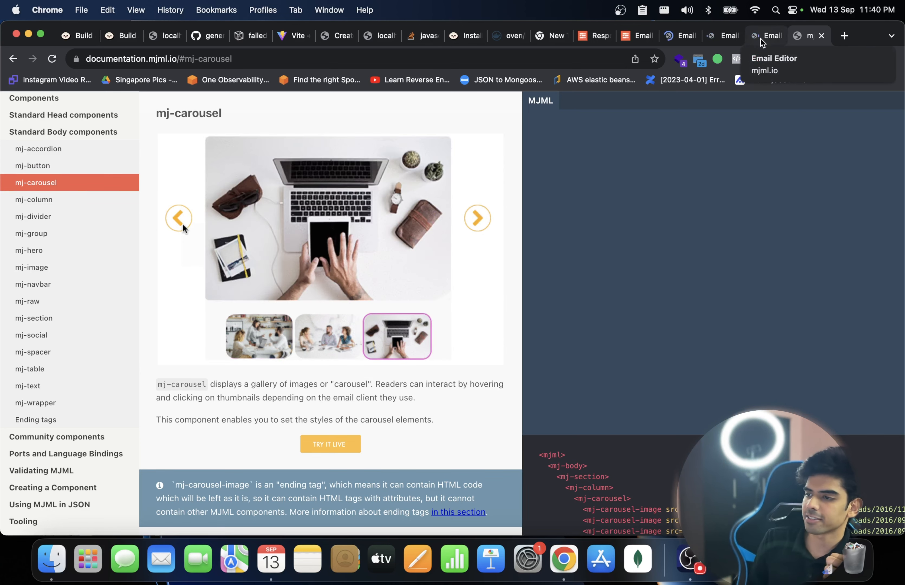
{"action": "left_click", "coordinate": [328, 336]}
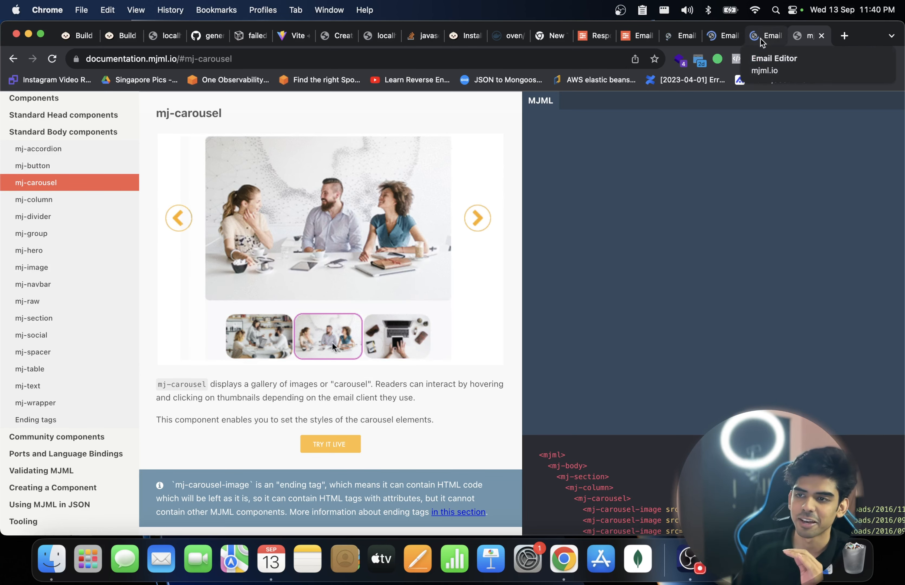
{"action": "left_click", "coordinate": [396, 337]}
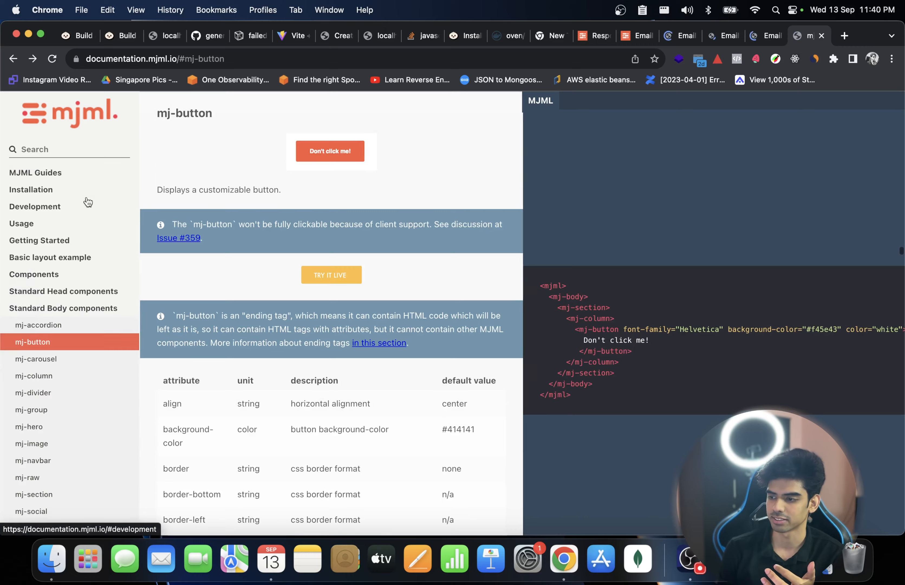
Step: Return to the Standard Body components overview and back to the mjml.io homepage
{"action": "left_click", "coordinate": [63, 308]}
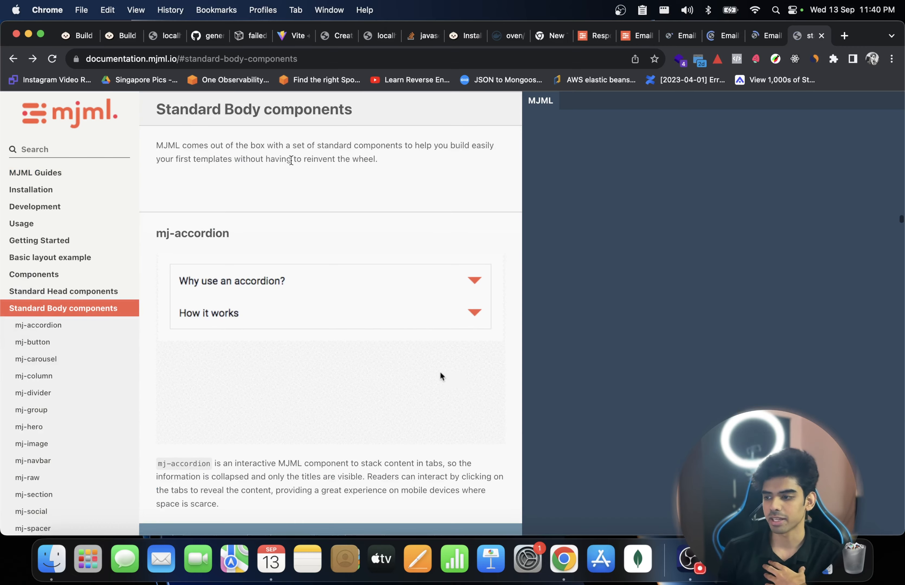
{"action": "left_click", "coordinate": [50, 257]}
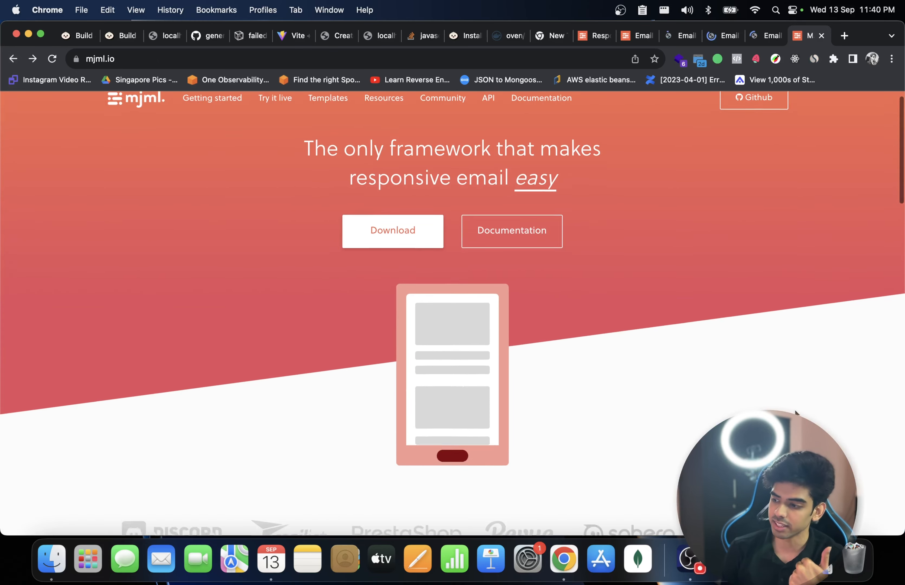
{"action": "scroll", "scroll_direction": "down", "scroll_amount": 3}
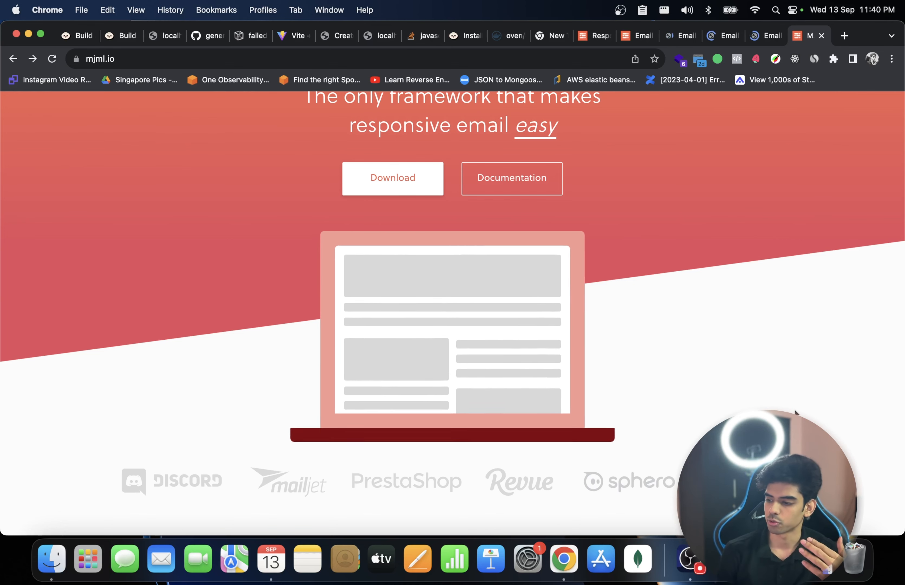
{"action": "scroll", "scroll_direction": "down", "scroll_amount": 3}
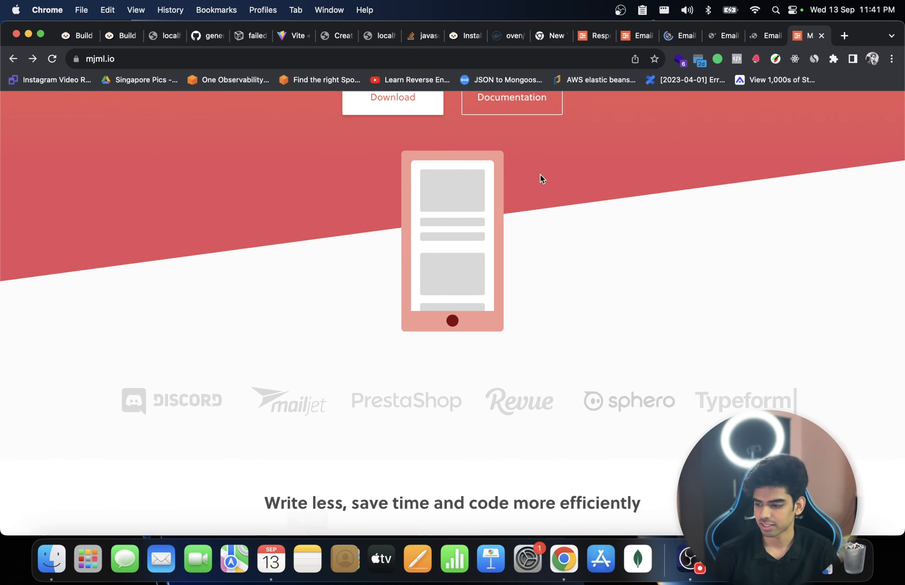